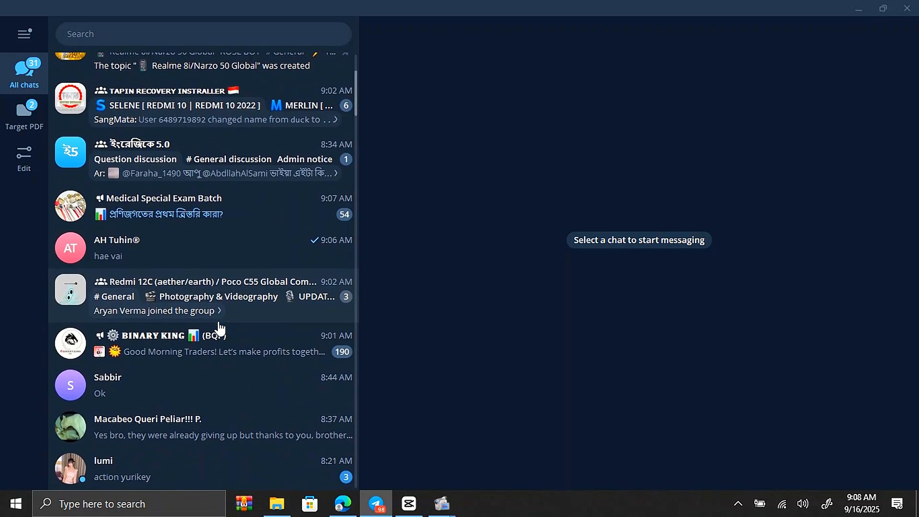
Minimize Telegram so the desktop with the HyperOS archive and fastboot script shows.
click(205, 364)
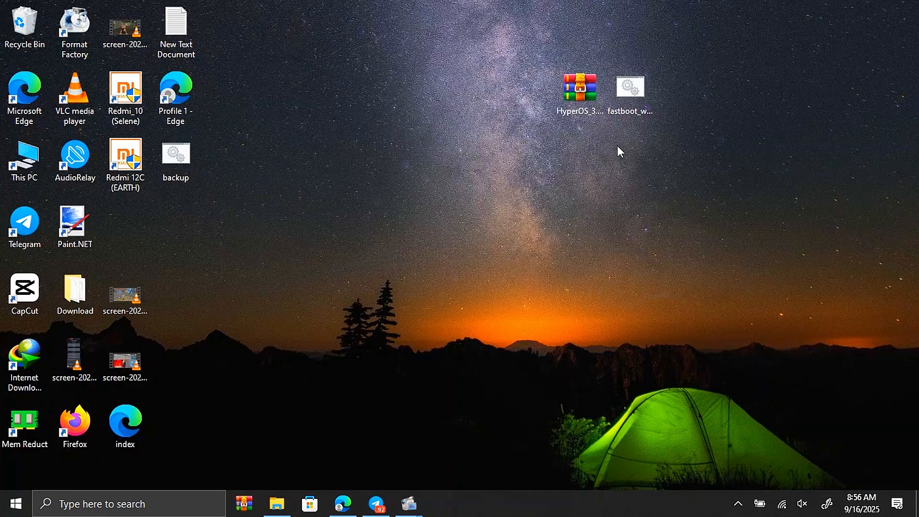
mouse_move(633, 149)
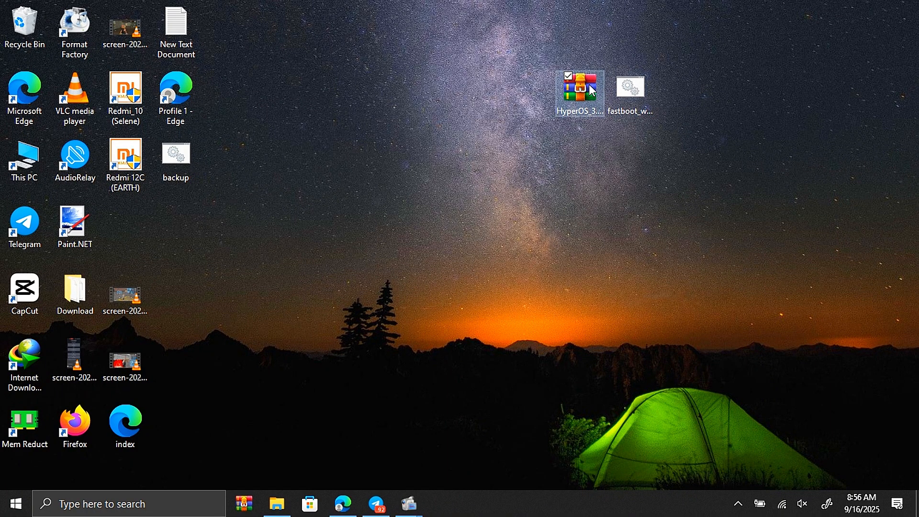
Extract the HyperOS ROM .zip into its own folder on the desktop via WinRAR.
right_click(579, 94)
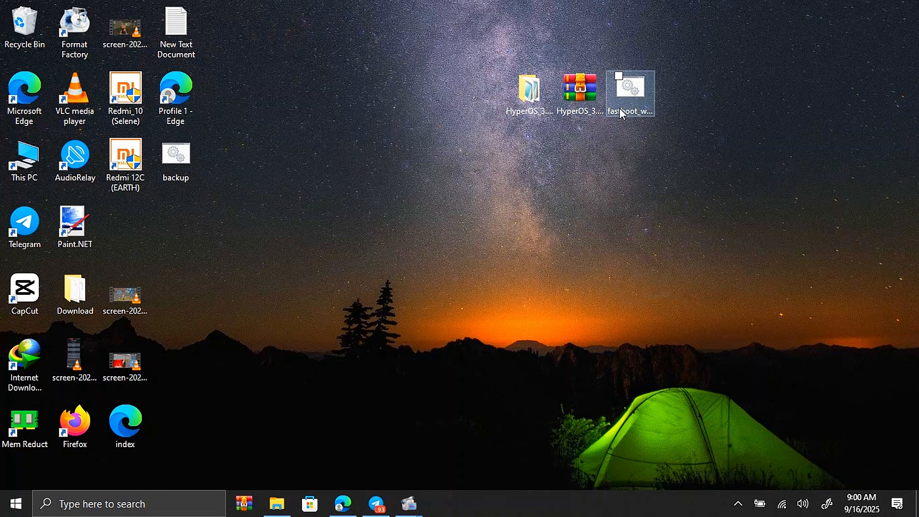
Enter the extracted HyperOS folder and add the fastboot_windows_install.bat script to it.
double_click(526, 91)
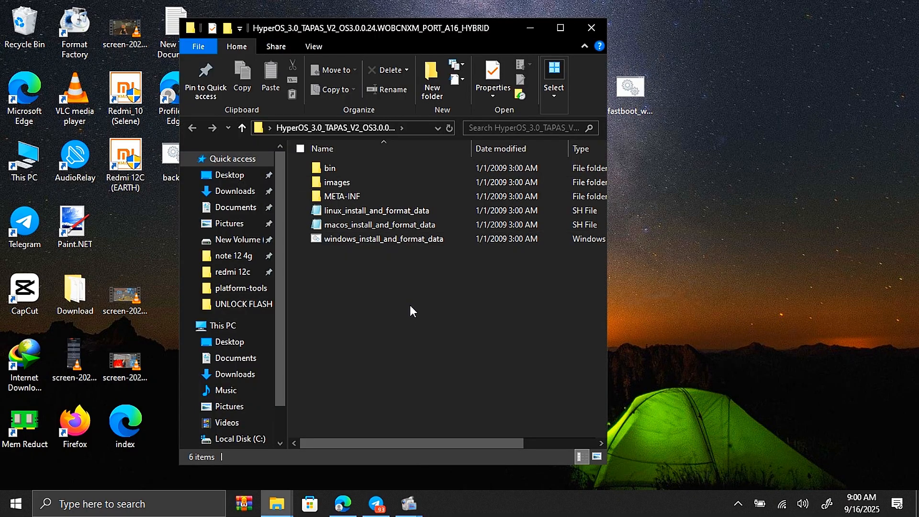
click(384, 239)
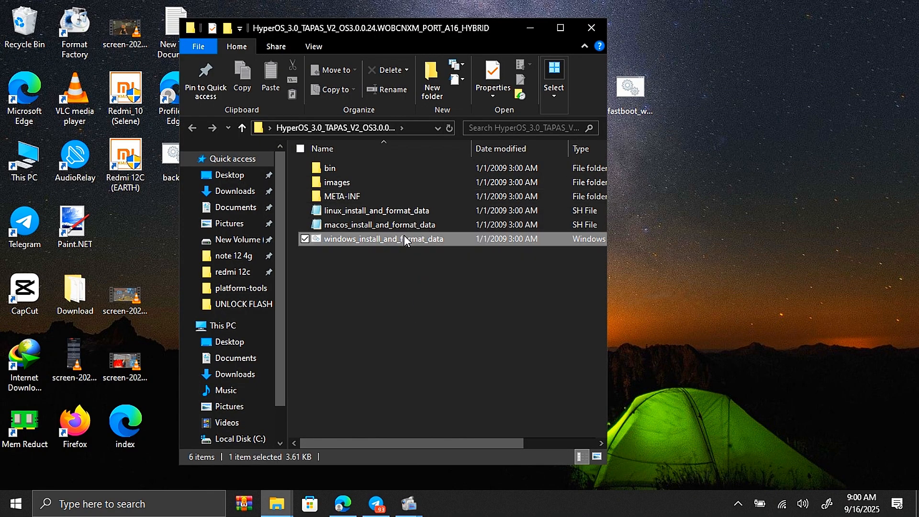
double_click(383, 239)
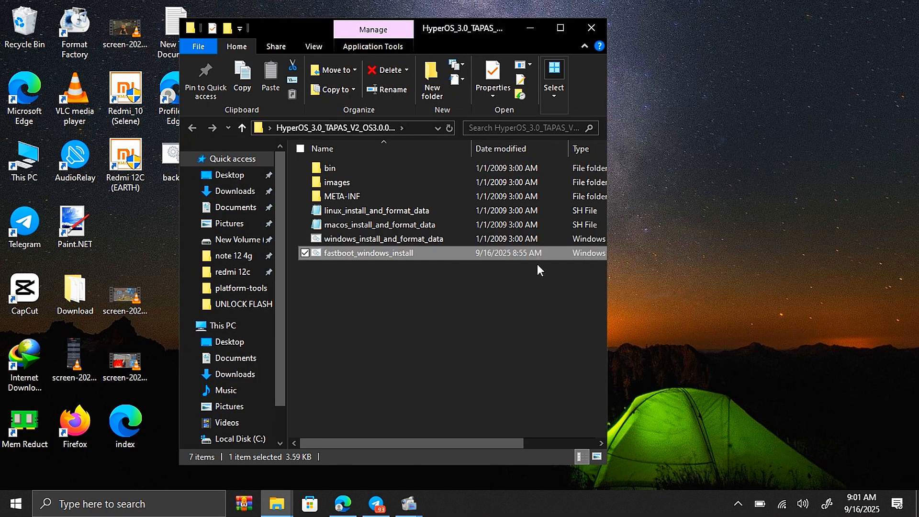
double_click(368, 253)
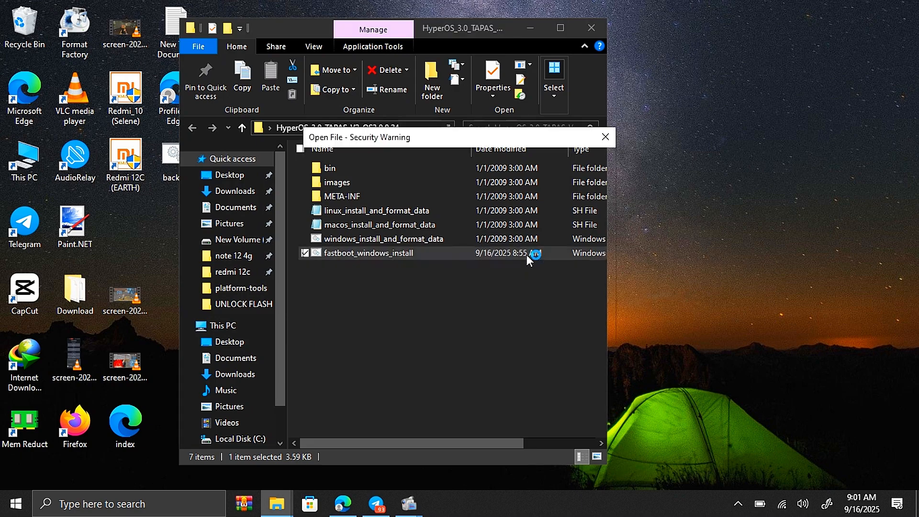
click(606, 137)
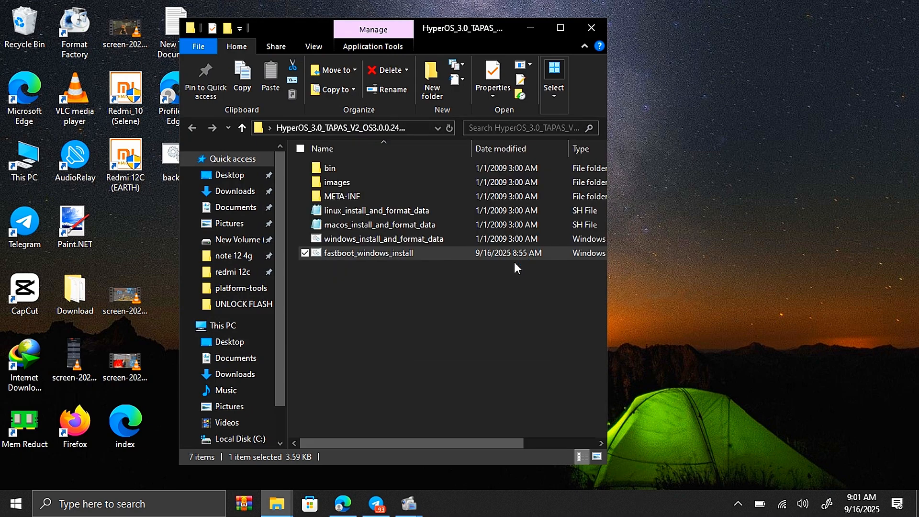
double_click(368, 253)
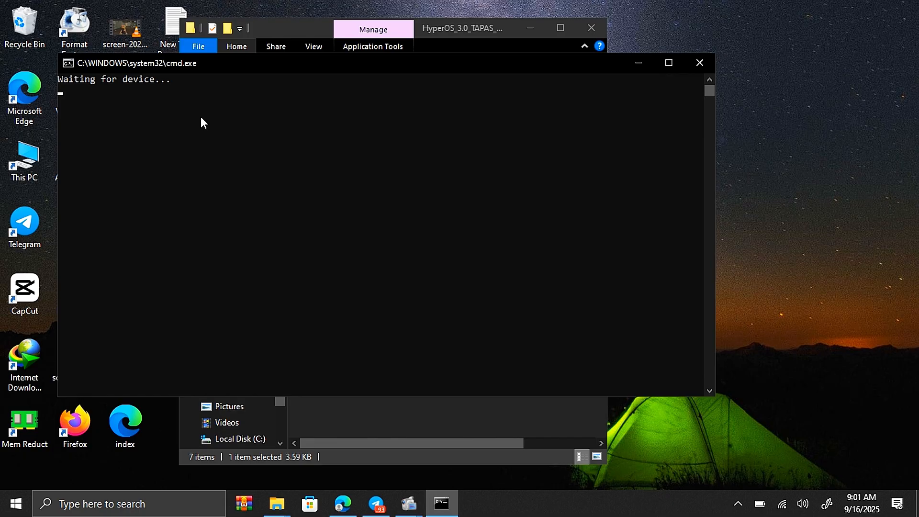
mouse_move(699, 63)
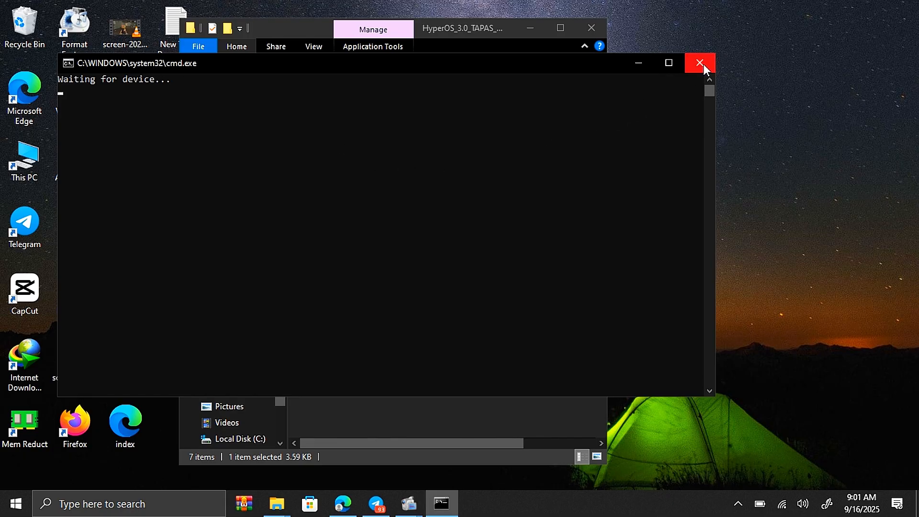
mouse_move(700, 64)
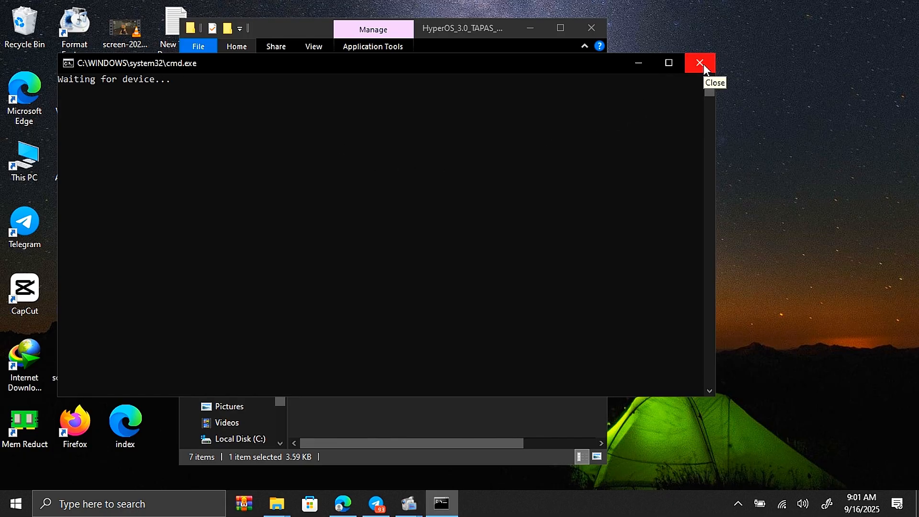
click(699, 63)
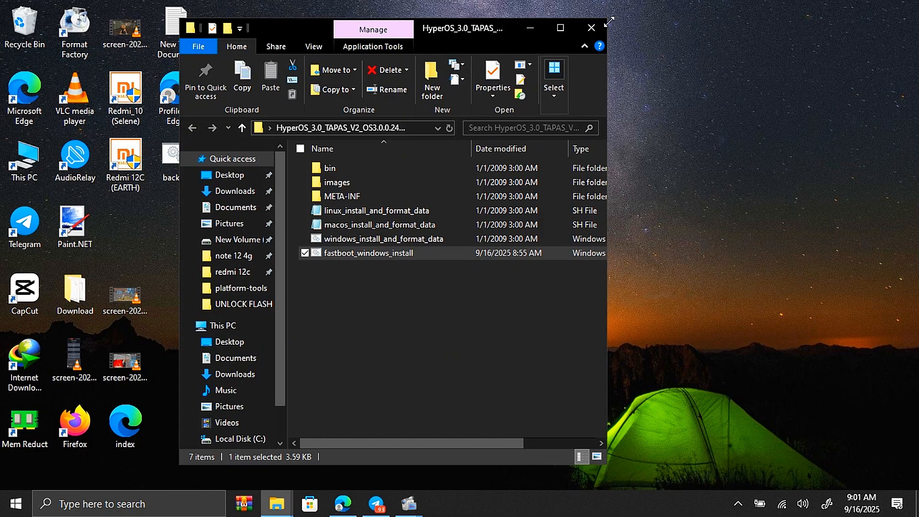